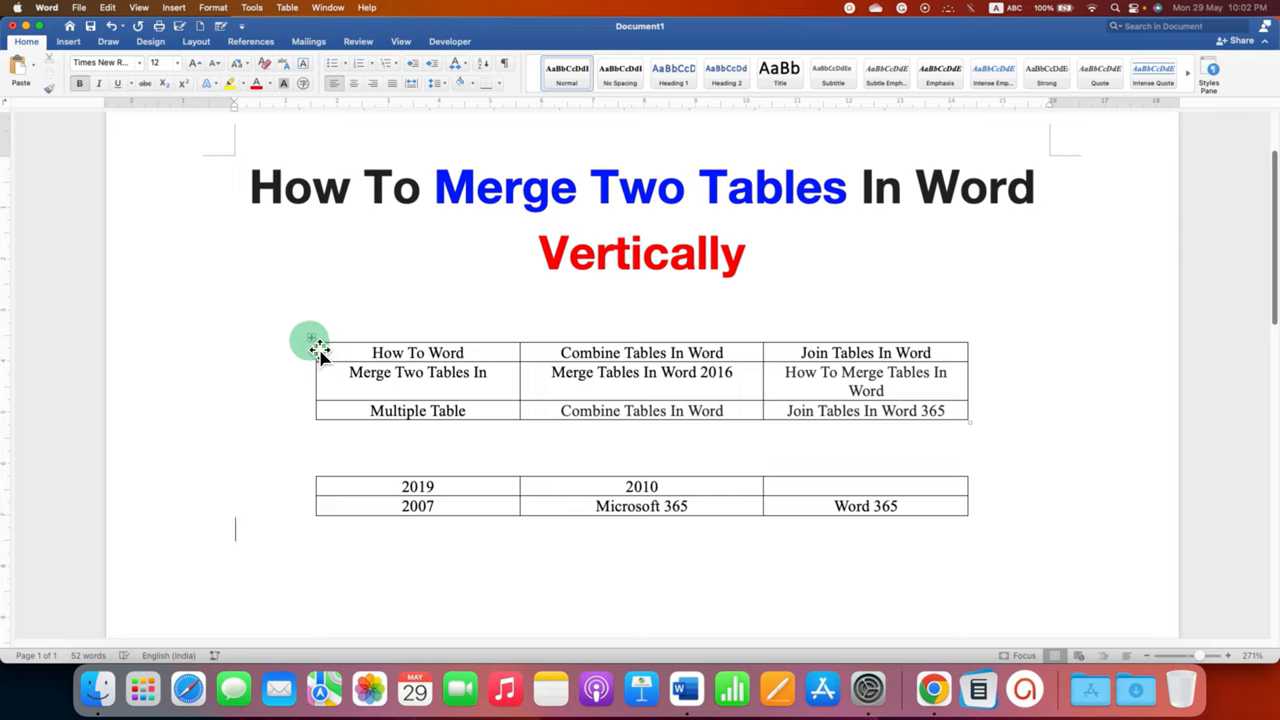
# Step: Set the first How To Word table's text wrapping to None in Table Properties
pyautogui.click(309, 340)
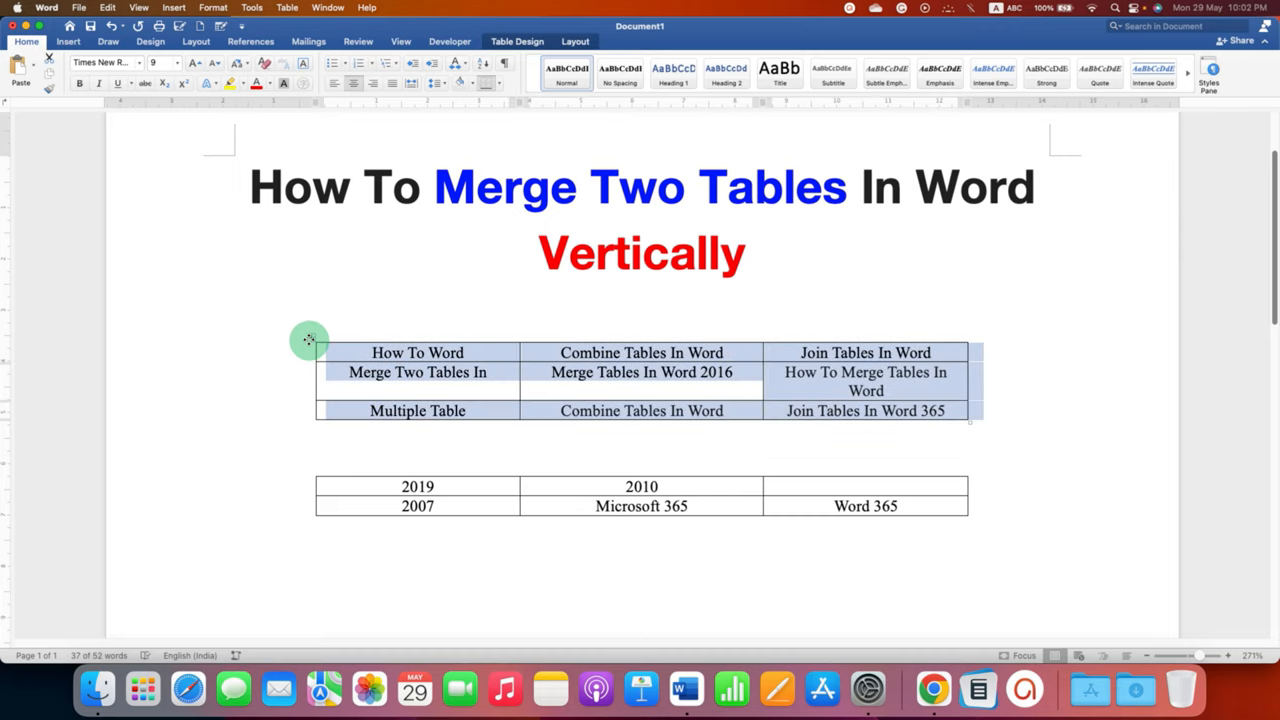
pyautogui.rightClick(309, 340)
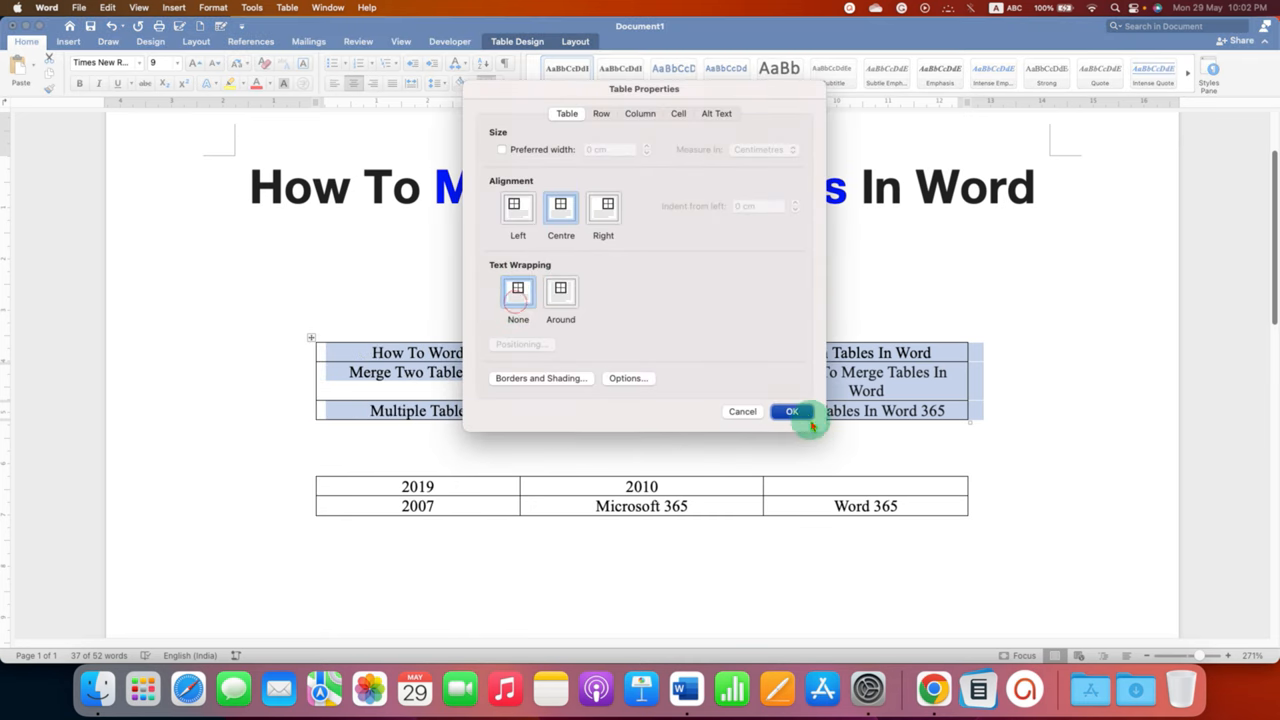
pyautogui.click(790, 411)
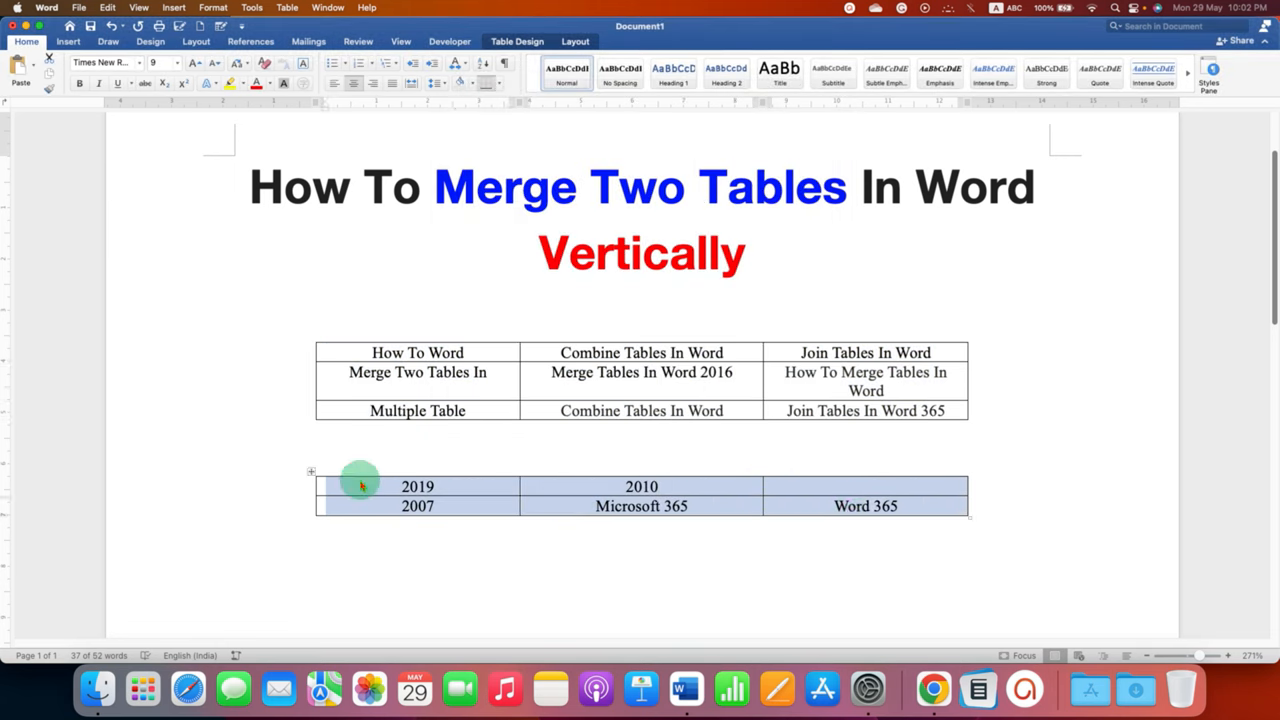
# Step: Select the entire second table starting with the 2019 row via its move handle
pyautogui.click(312, 475)
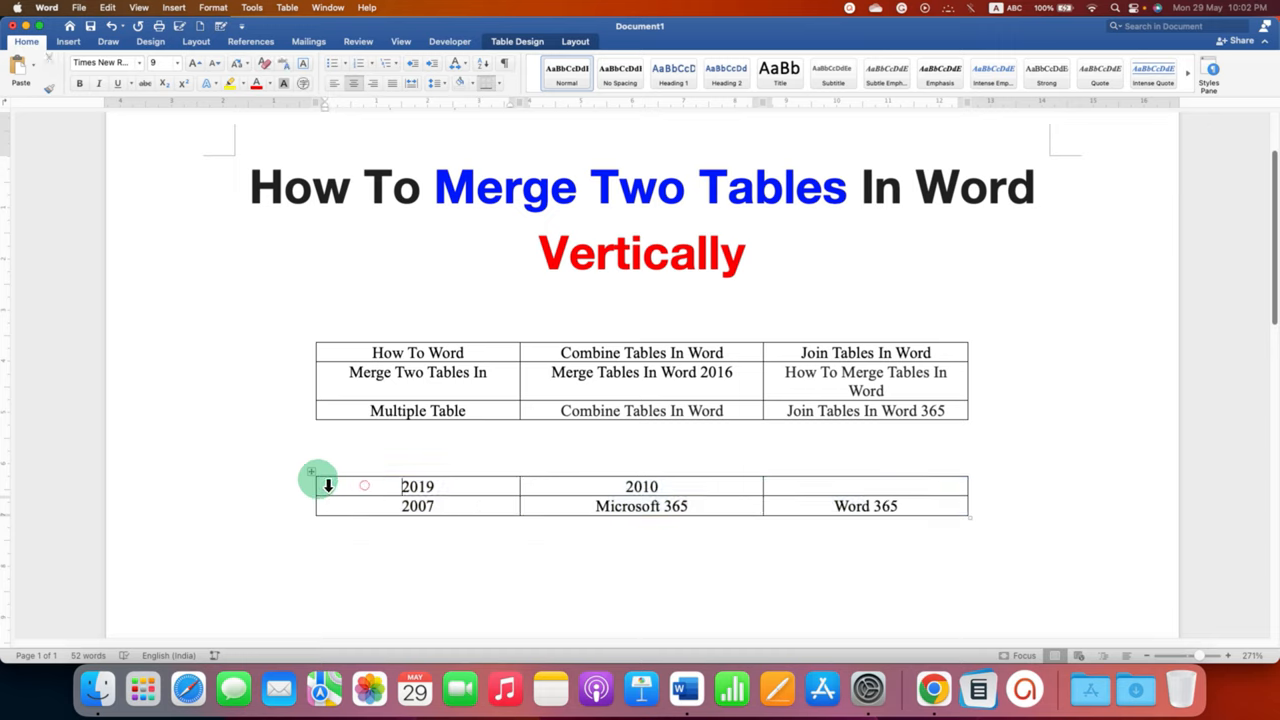
pyautogui.click(318, 478)
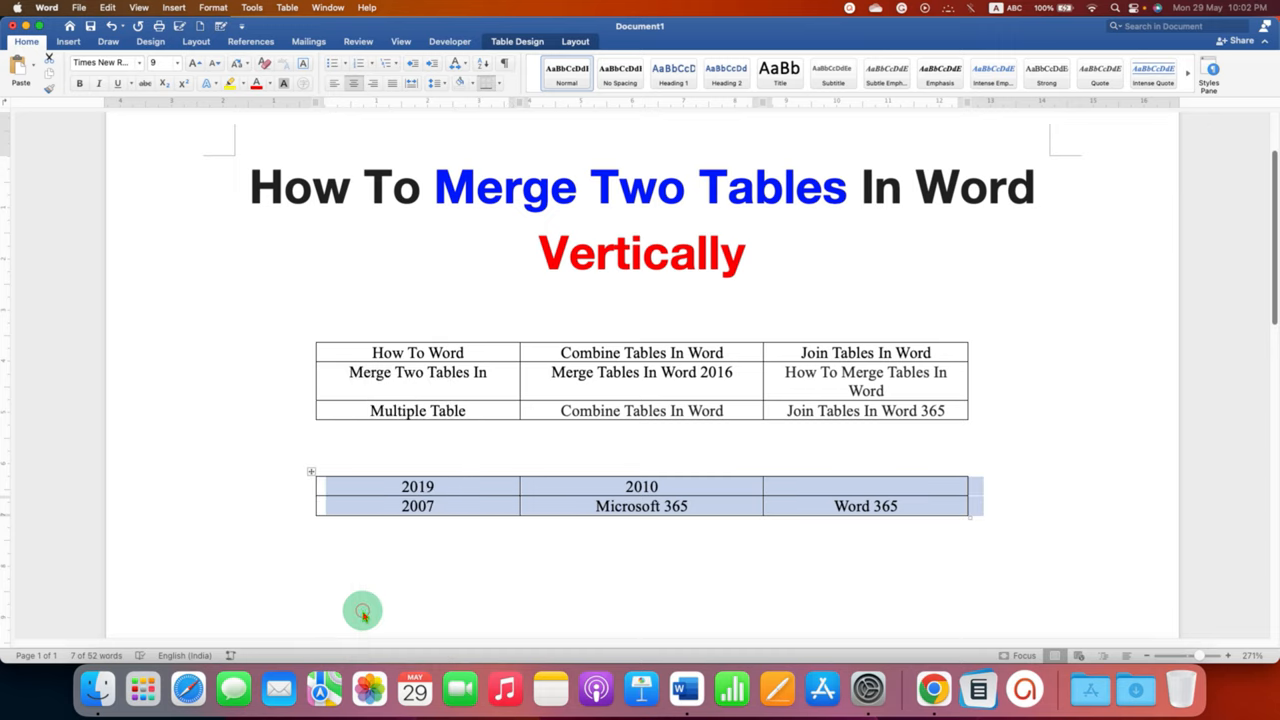